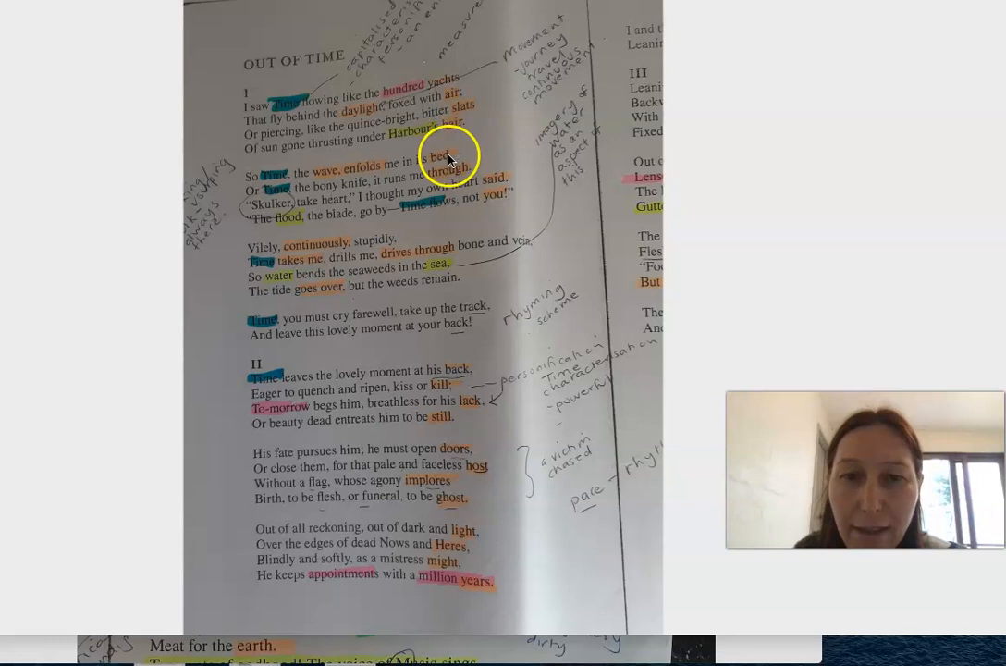
mouse_move(442, 284)
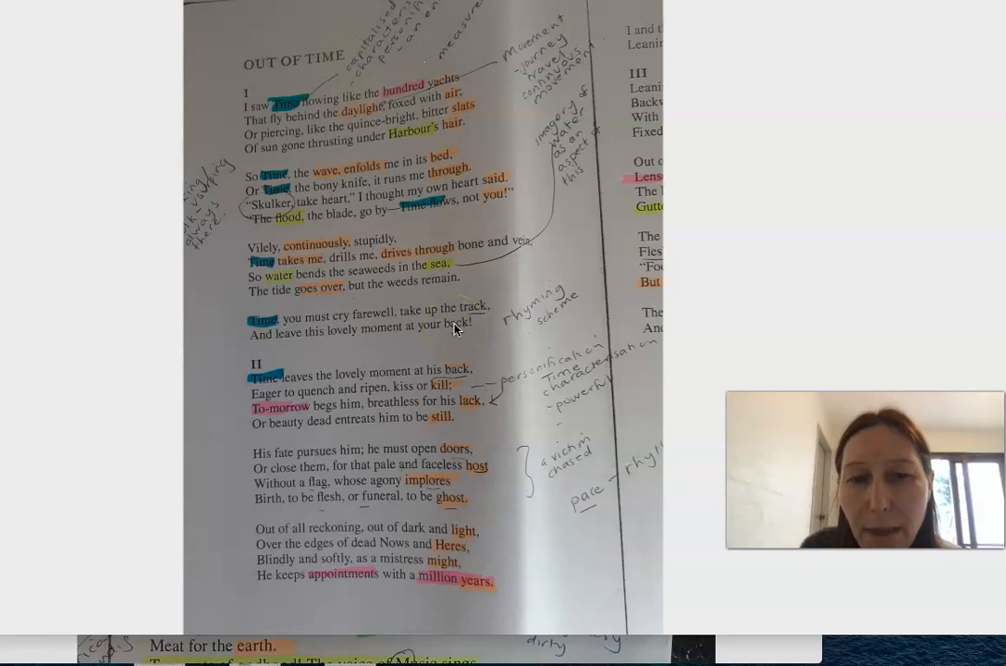
mouse_move(285, 337)
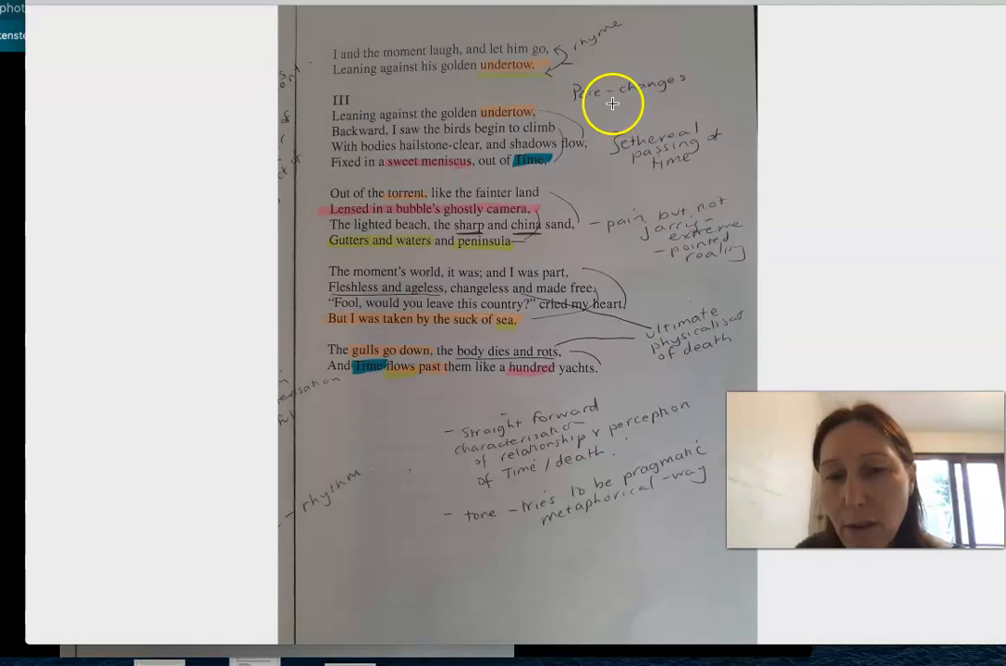
mouse_move(604, 174)
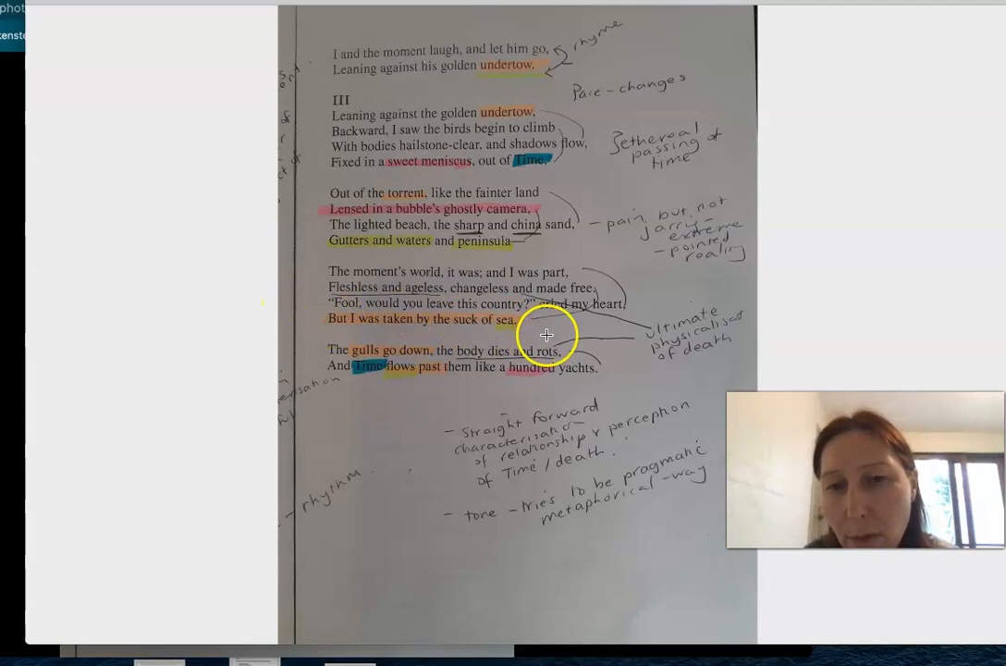
mouse_move(674, 389)
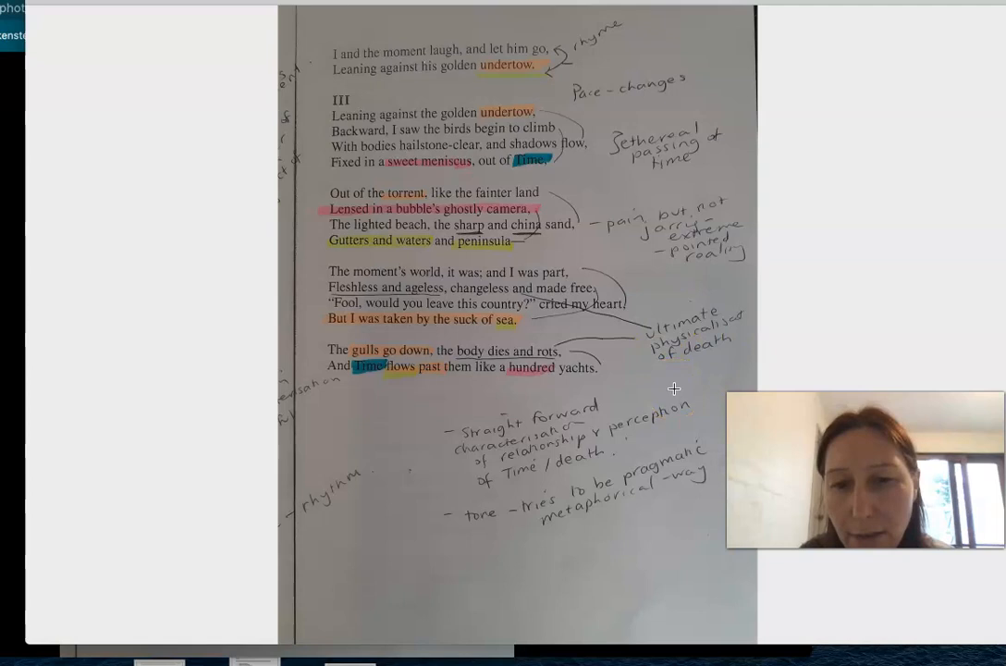